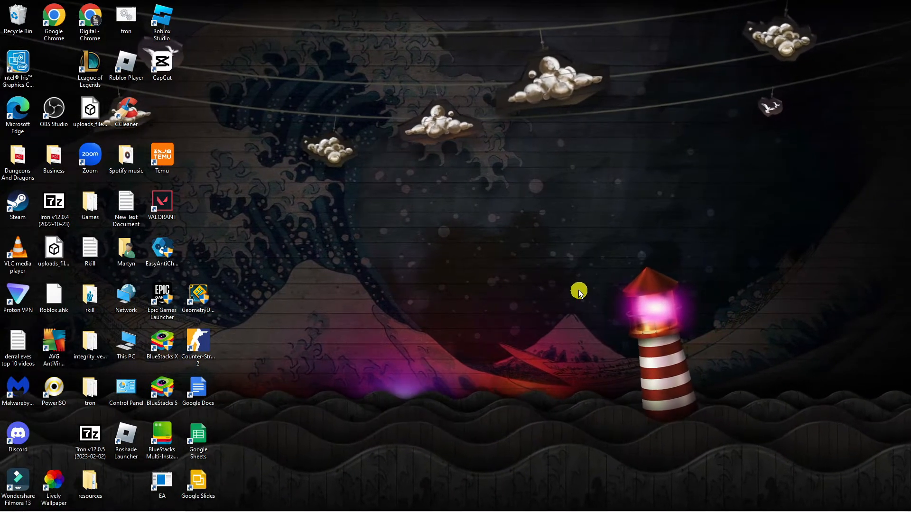
mouse_move(241, 458)
type("roblox player")
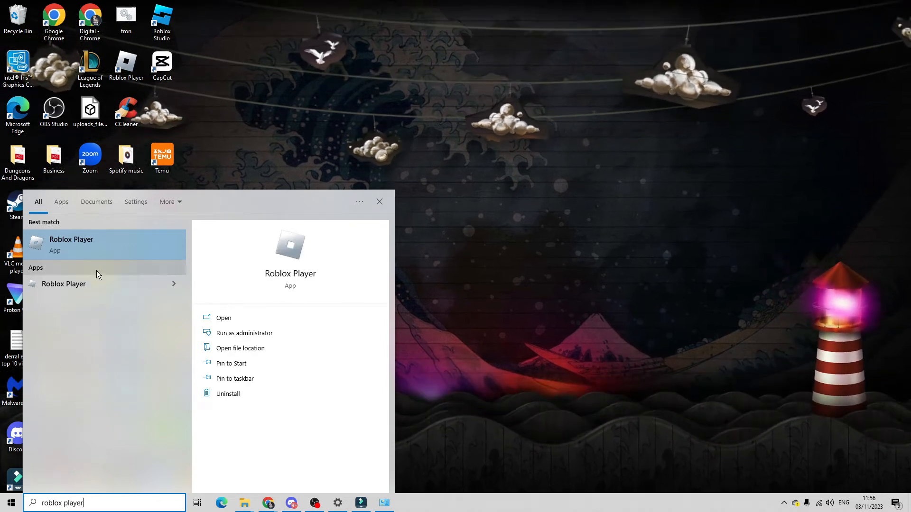
- From the Roblox Player search result's context menu, open its file location
right_click(65, 284)
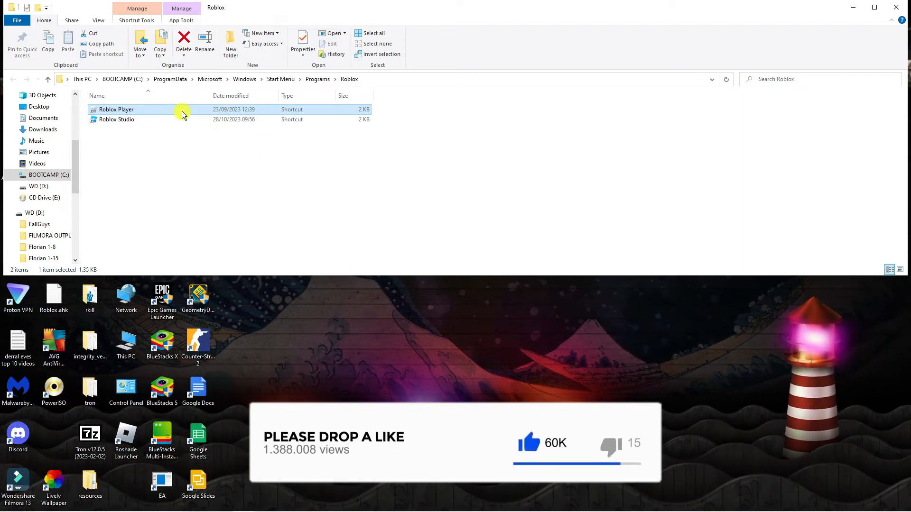
- In the shortcut's Properties General tab, rename Roblox Player to 'Roblox Player1'
right_click(116, 109)
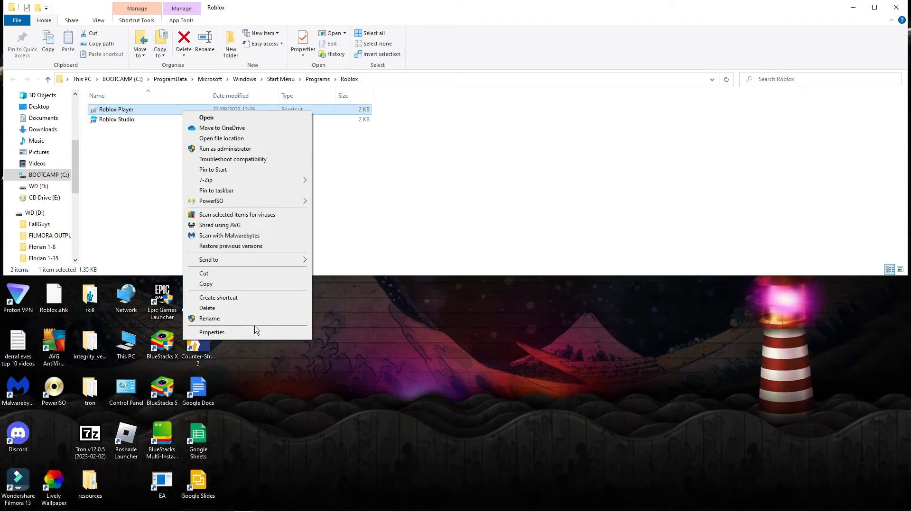
left_click(211, 331)
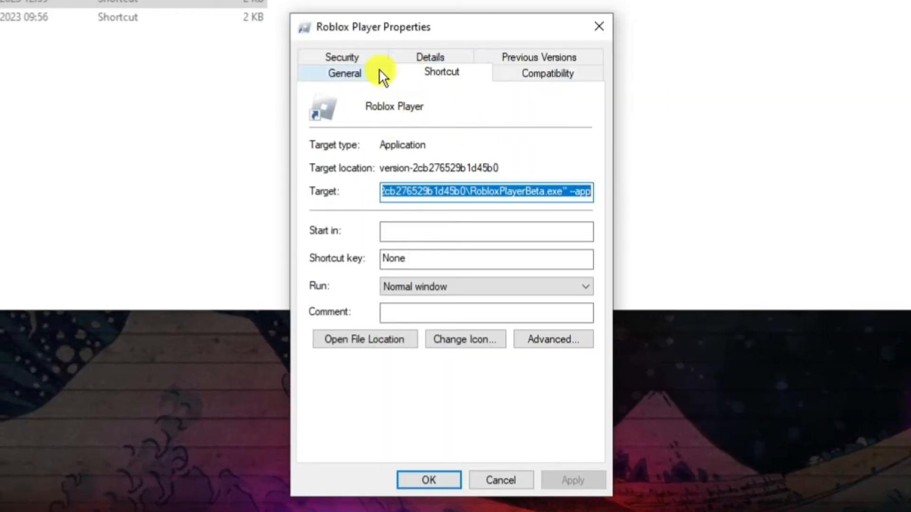
left_click(344, 72)
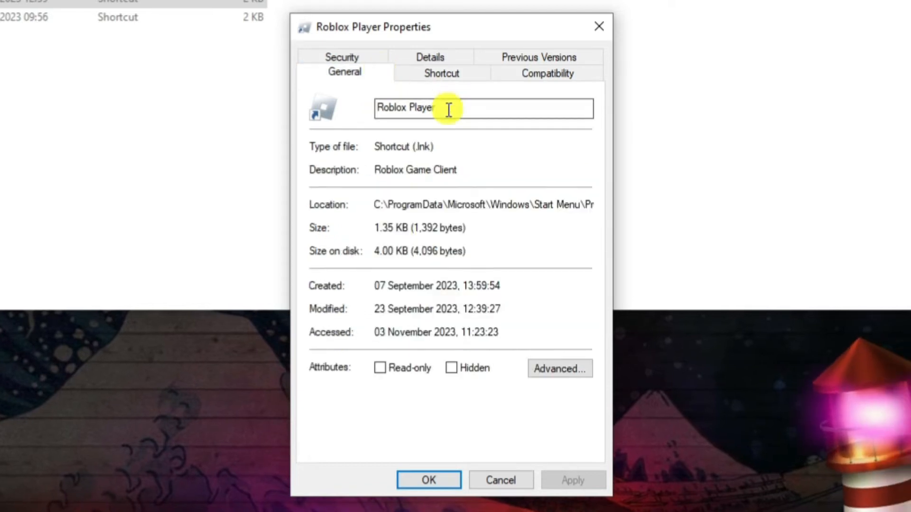
left_click(459, 108)
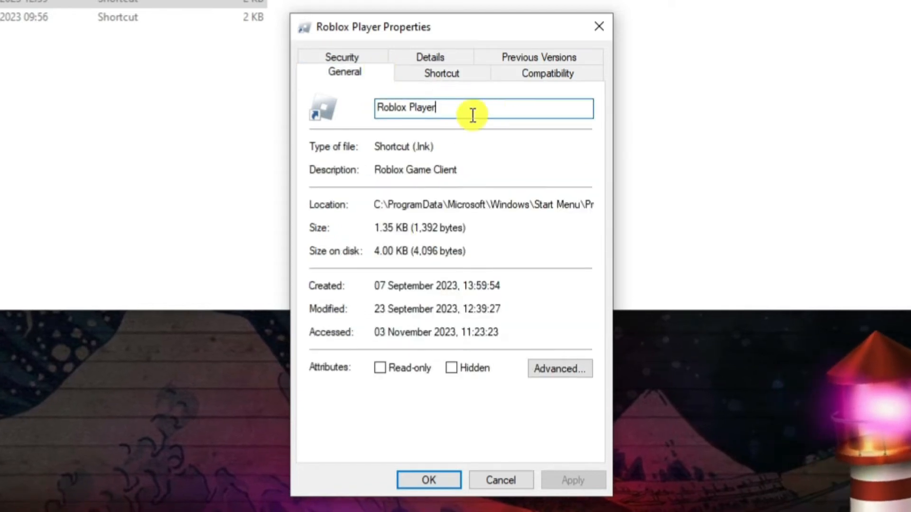
type("1")
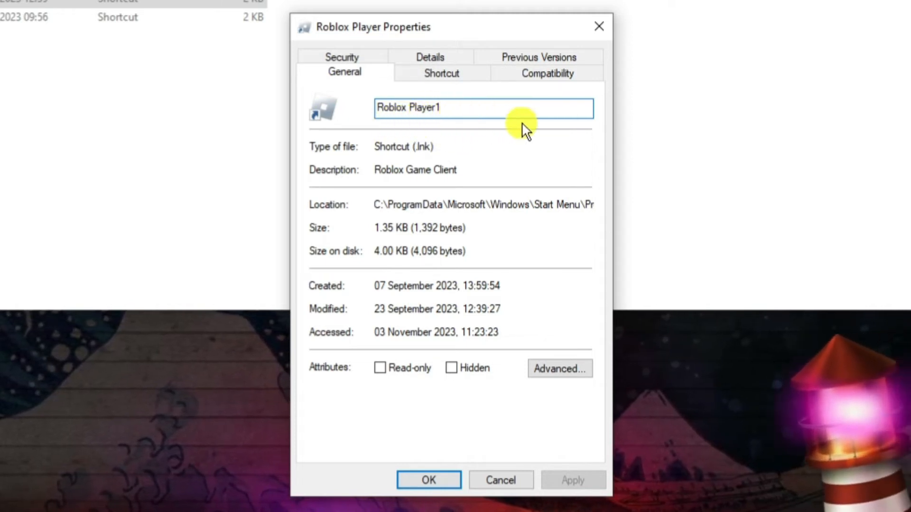
mouse_move(546, 73)
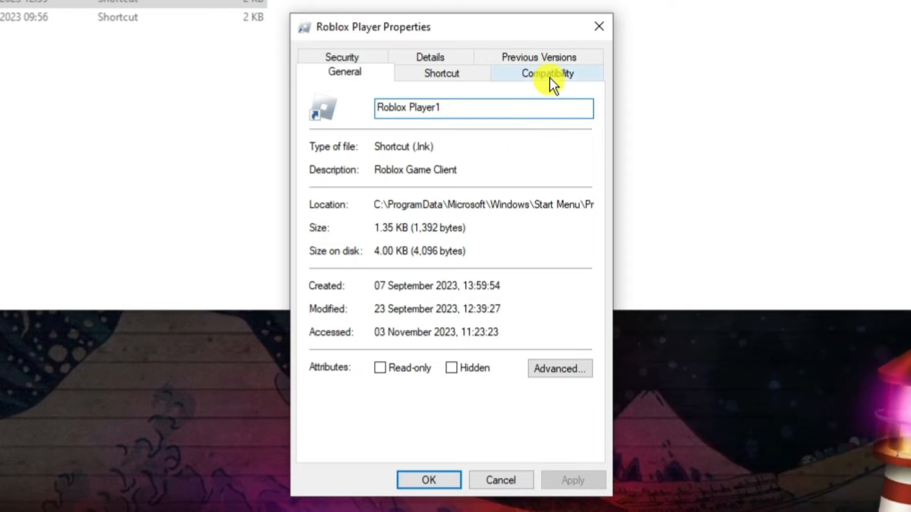
- Enable Windows 8 compatibility mode, disable full-screen optimisations, and save with OK
left_click(546, 73)
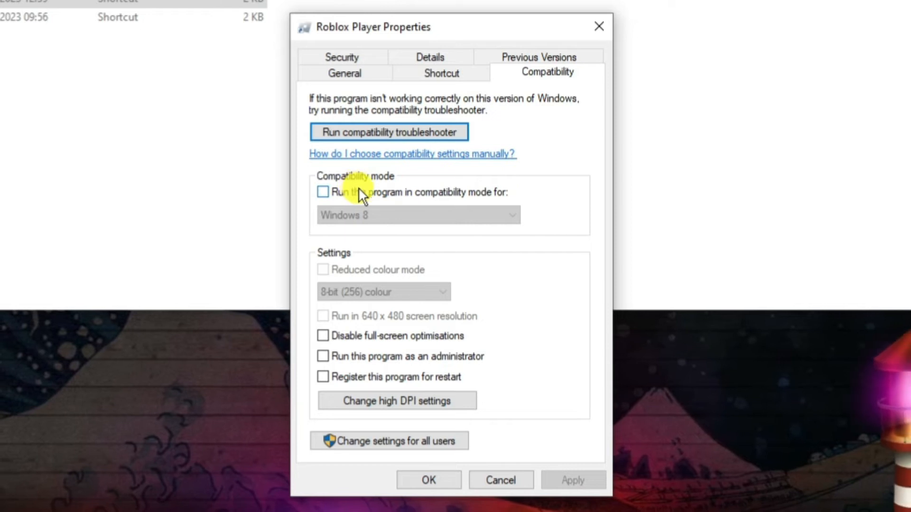
left_click(323, 191)
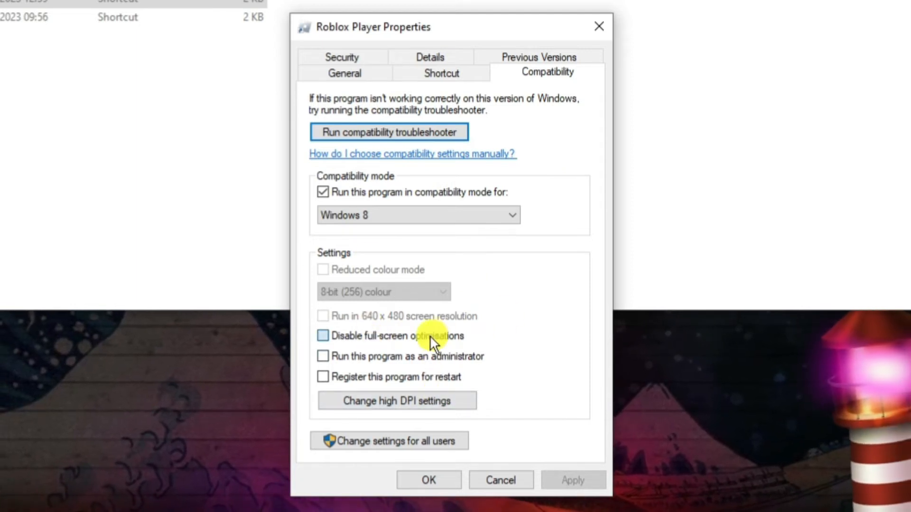
left_click(323, 356)
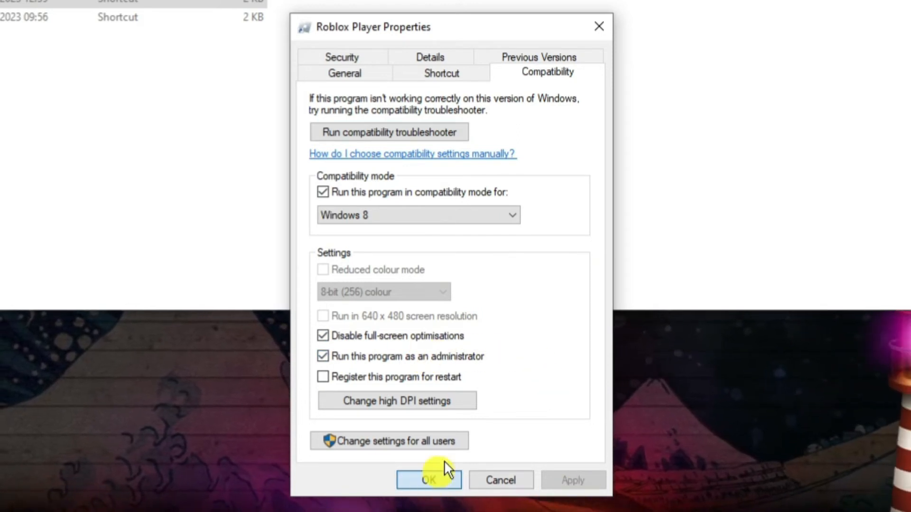
left_click(429, 480)
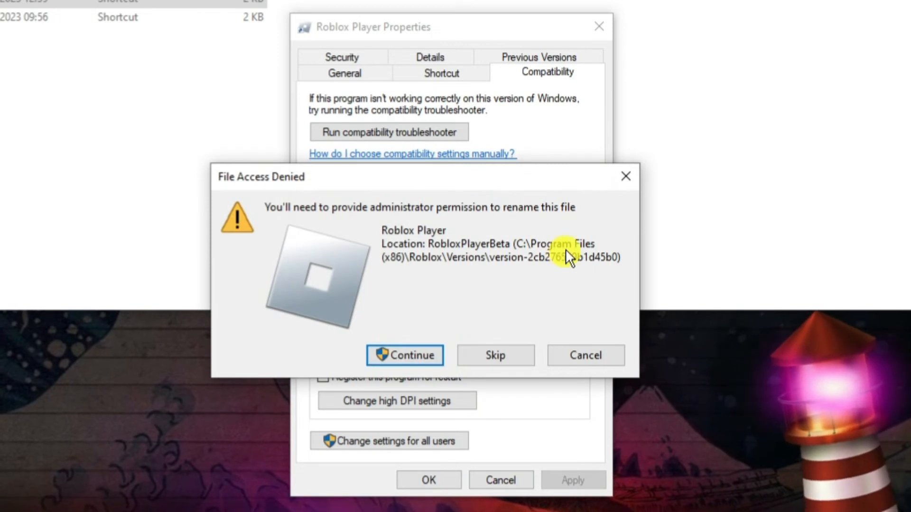
mouse_move(508, 227)
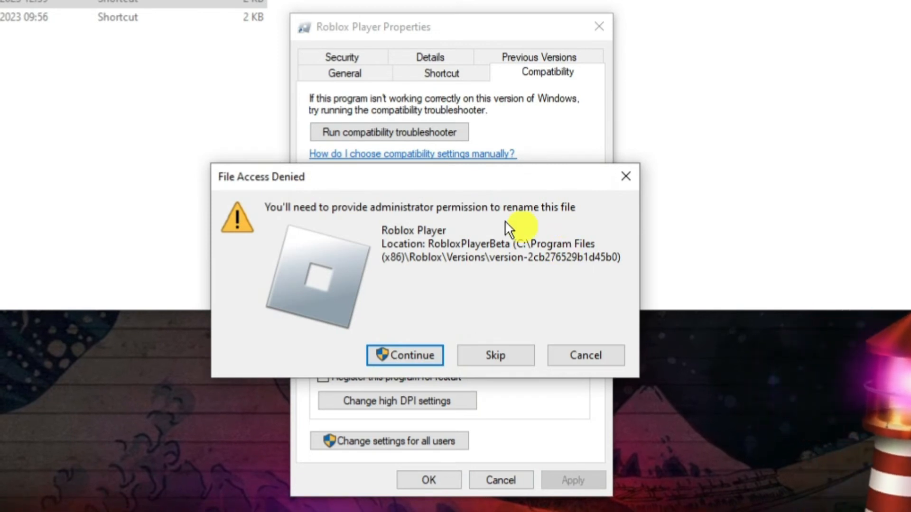
mouse_move(442, 310)
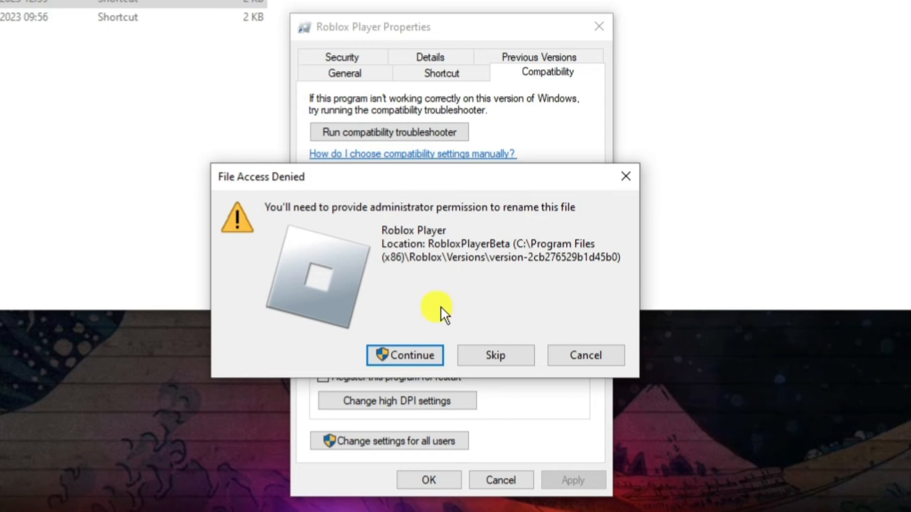
mouse_move(434, 303)
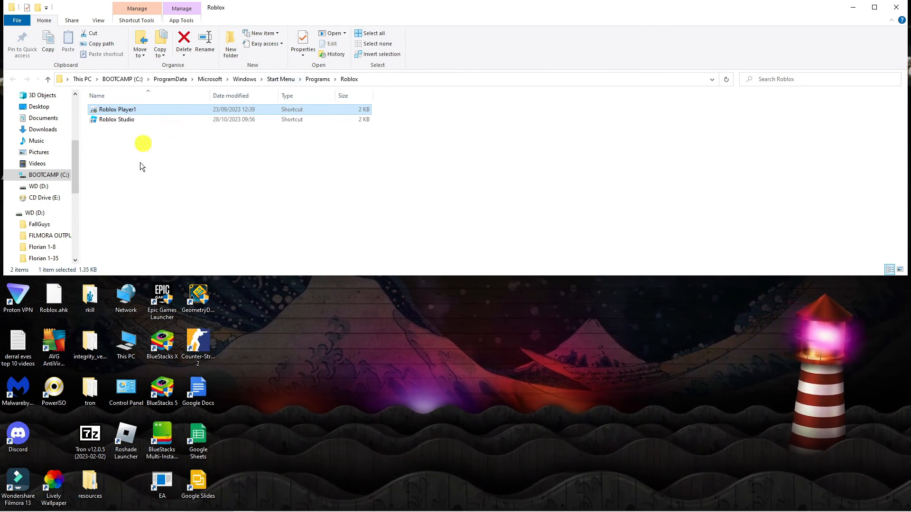
mouse_move(338, 194)
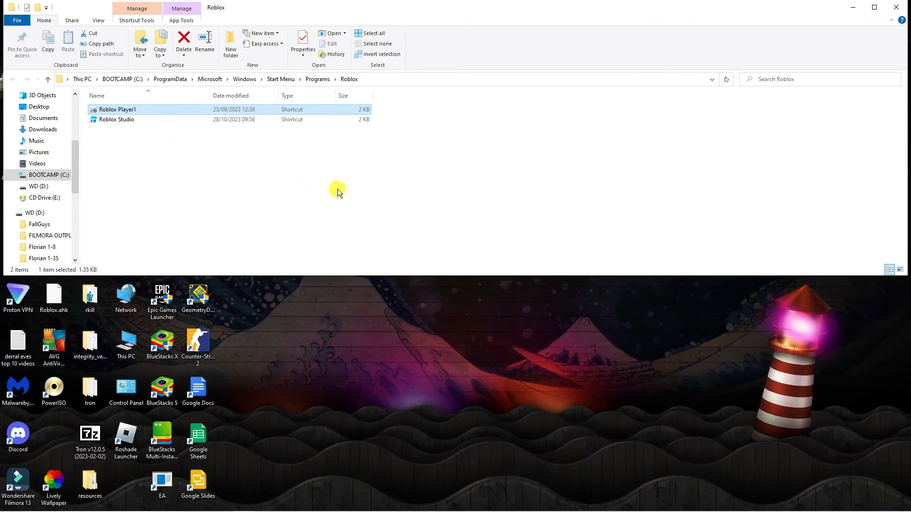